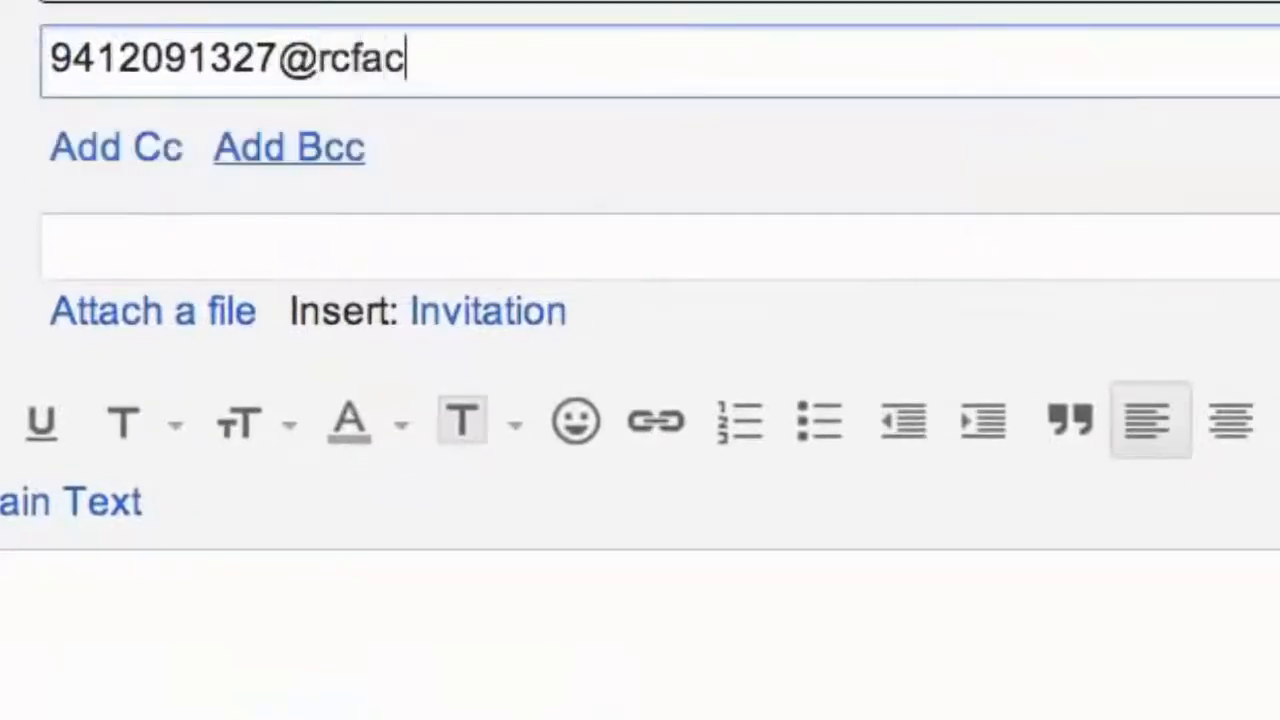
Complete the rcfax.com fax address with a comma and begin the subject 'Hi John, Att'.
text(x.com,)
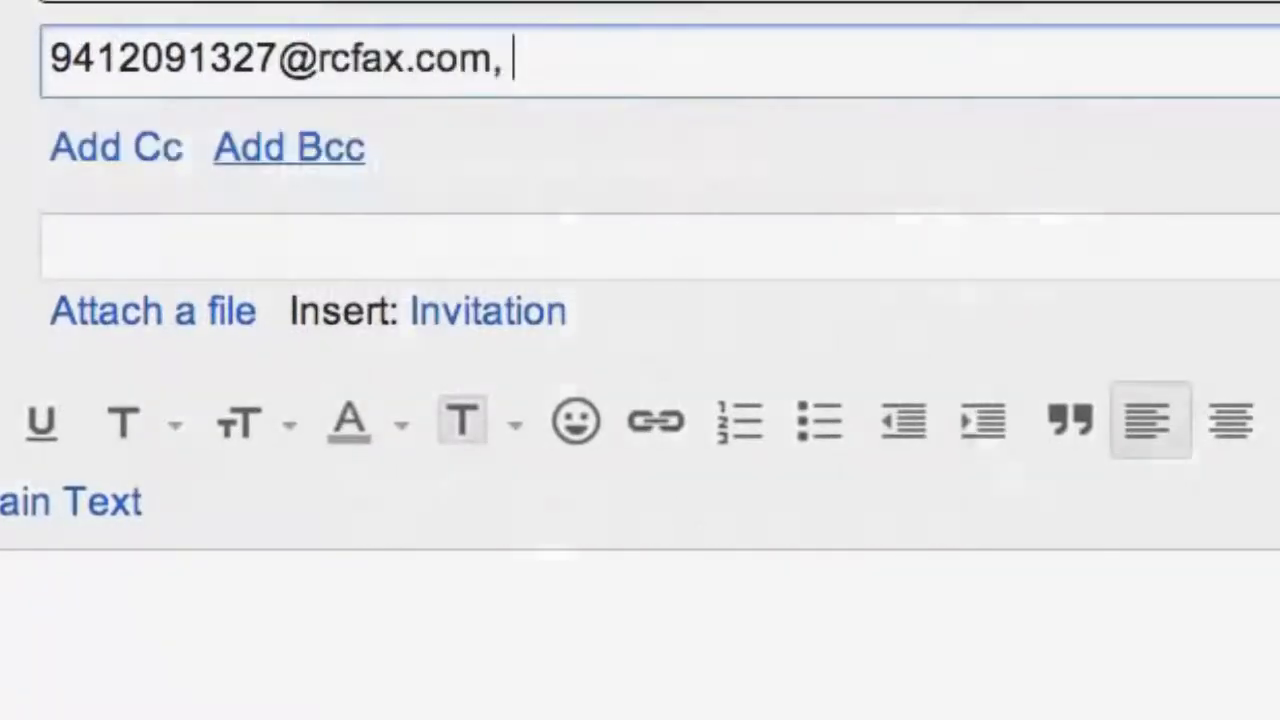
text(Hi John, Att)
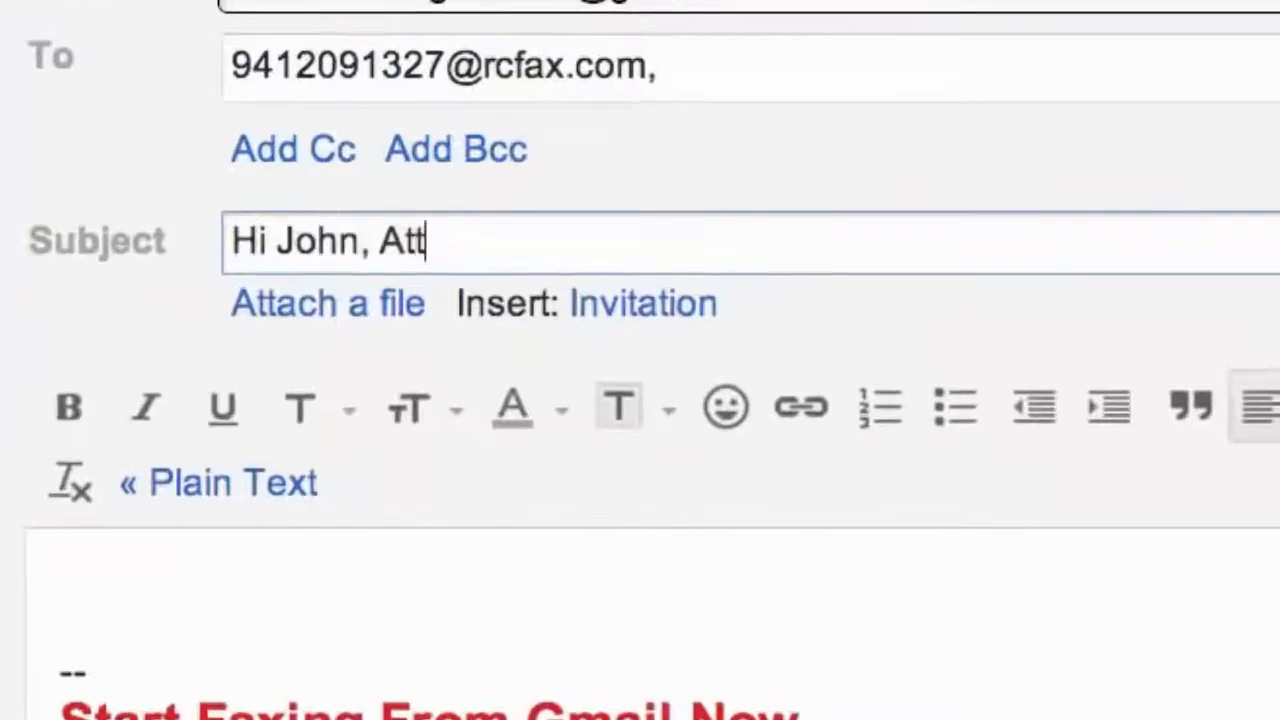
Finish the subject 'Hi John, Attached is the document we discus…' and choose a document to attach.
text(ached is the document we discussed by phone.)
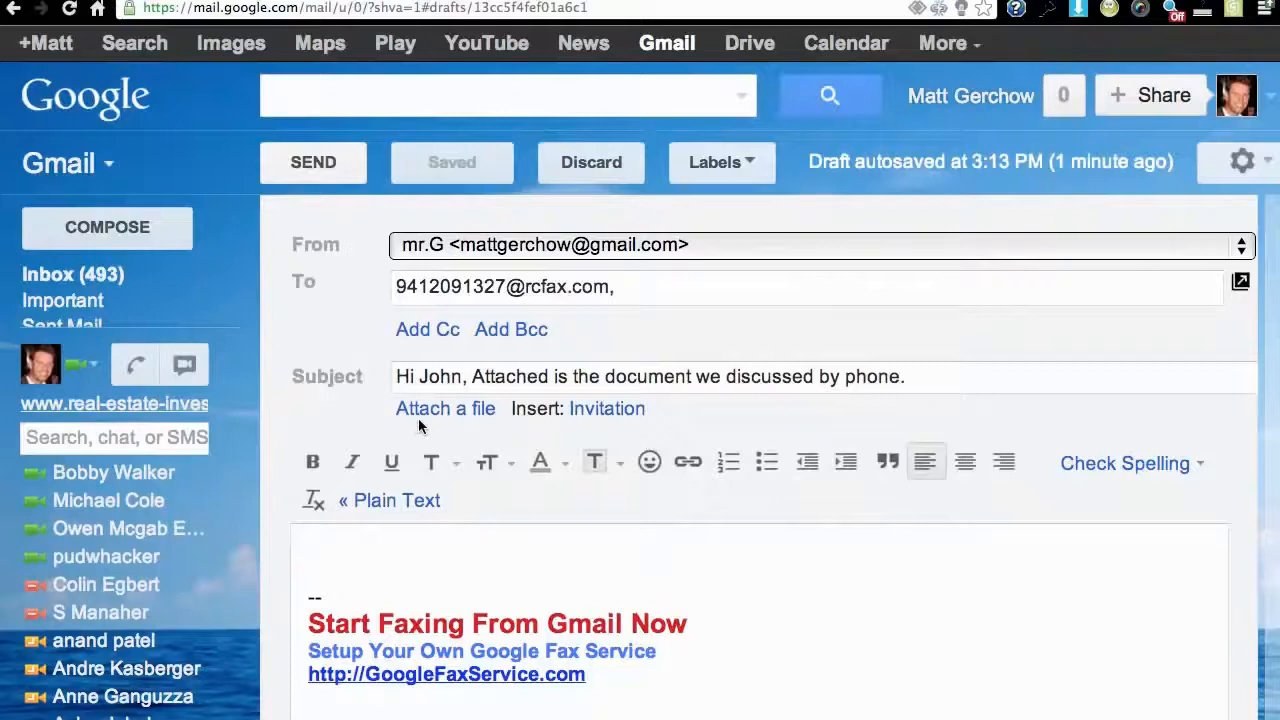
click(445, 408)
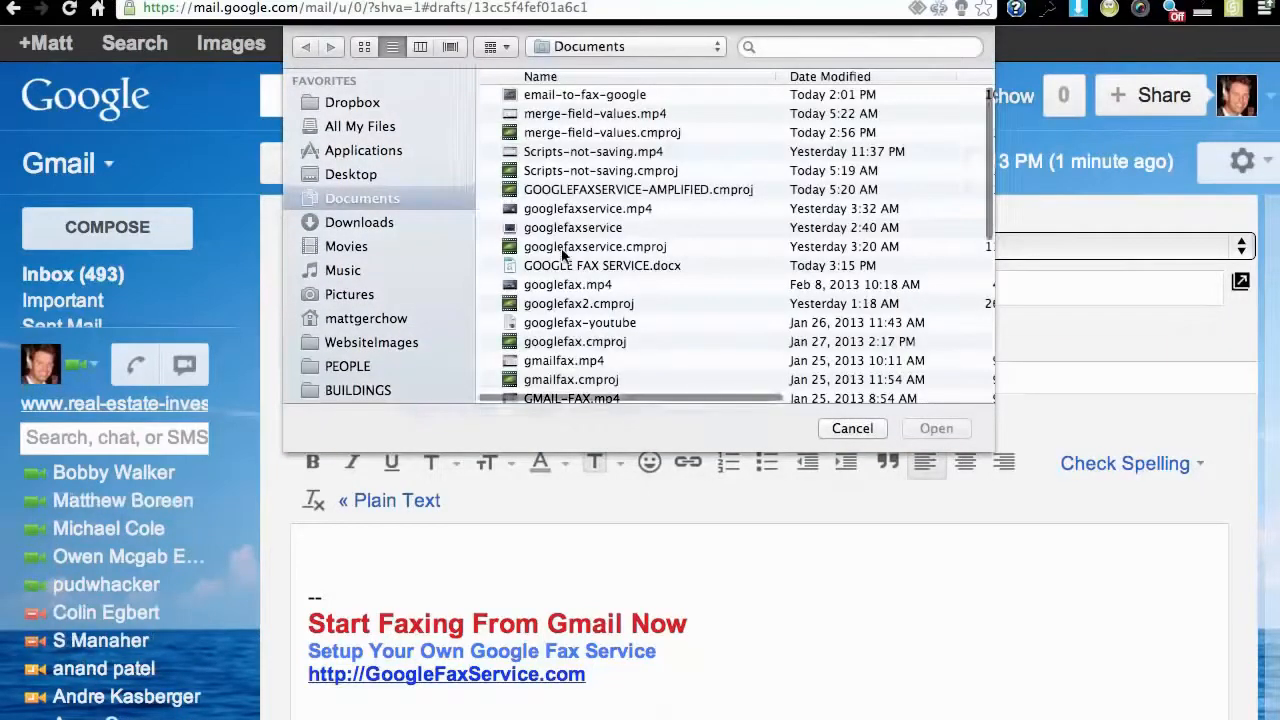
click(935, 428)
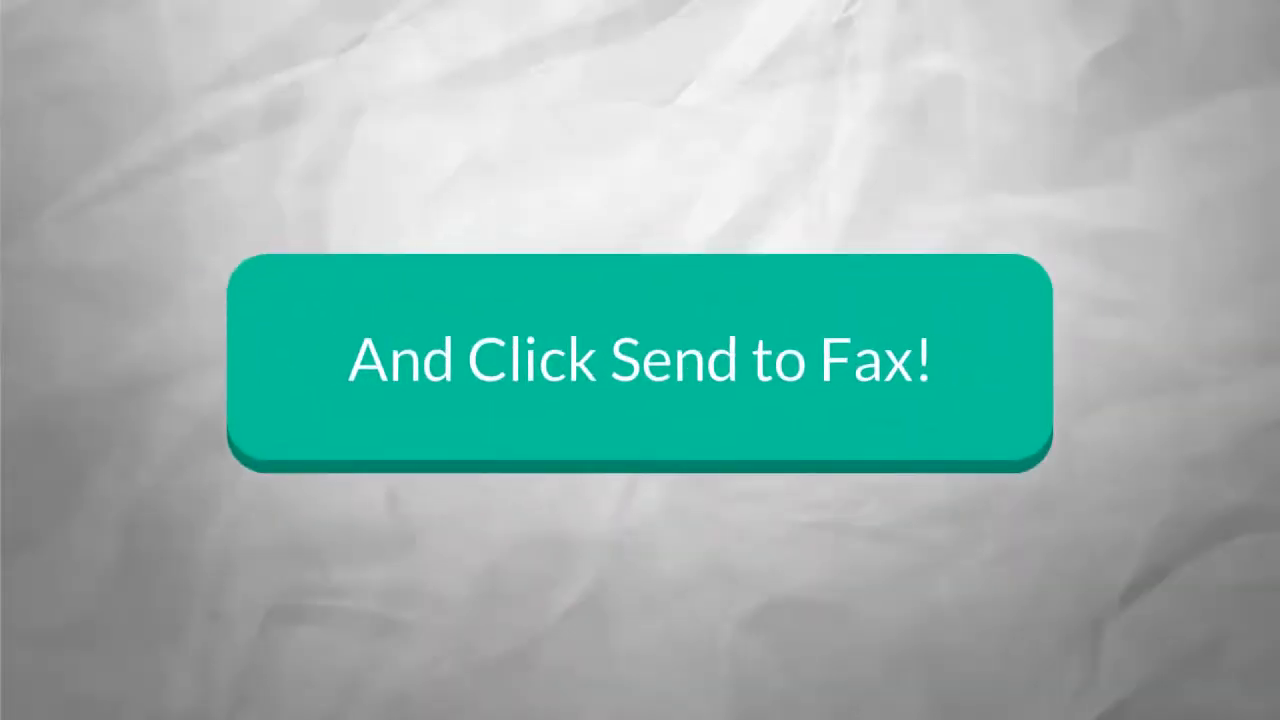
mouse_move(645, 480)
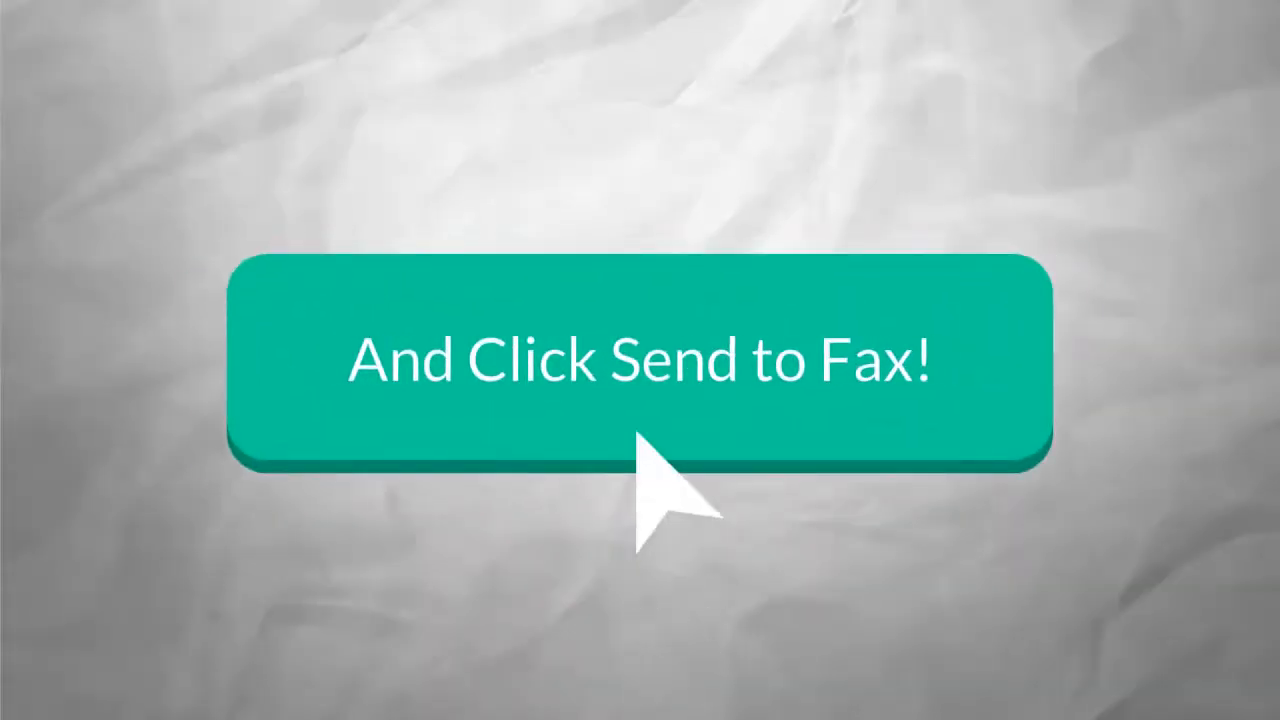